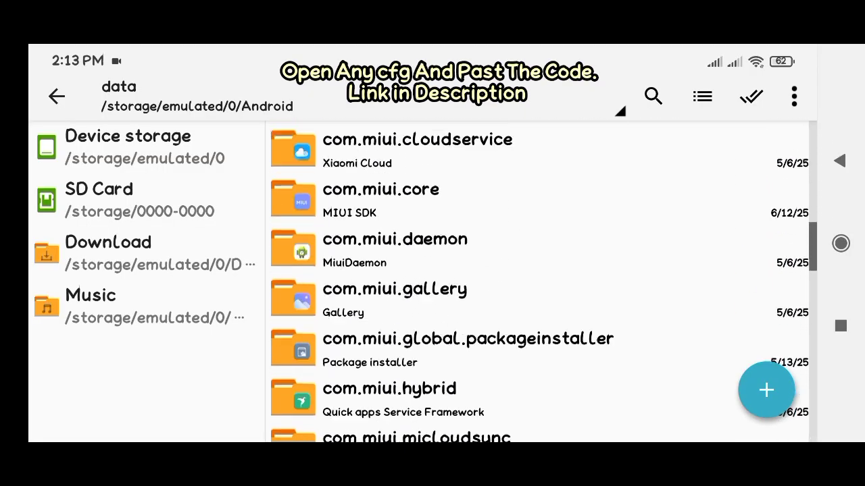
Step: Browse Android/data to reach com.valvesoftware.source/files/cstrike/cfg
scroll(down, 3)
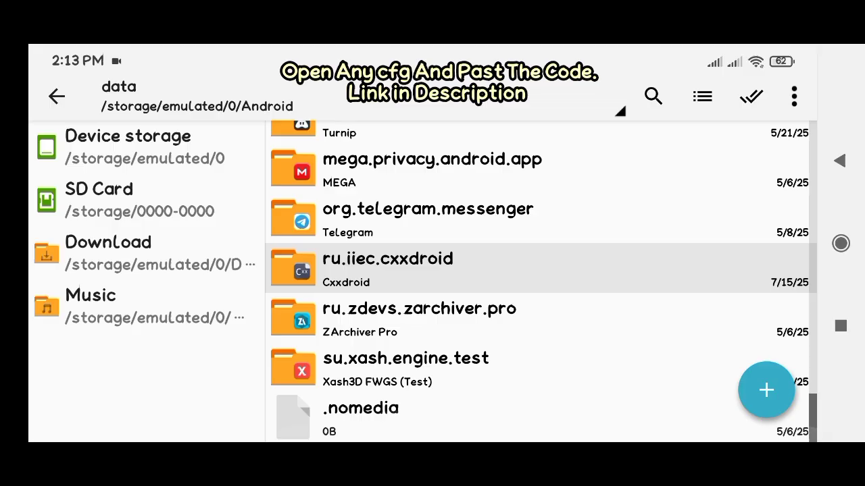
scroll(up, 3)
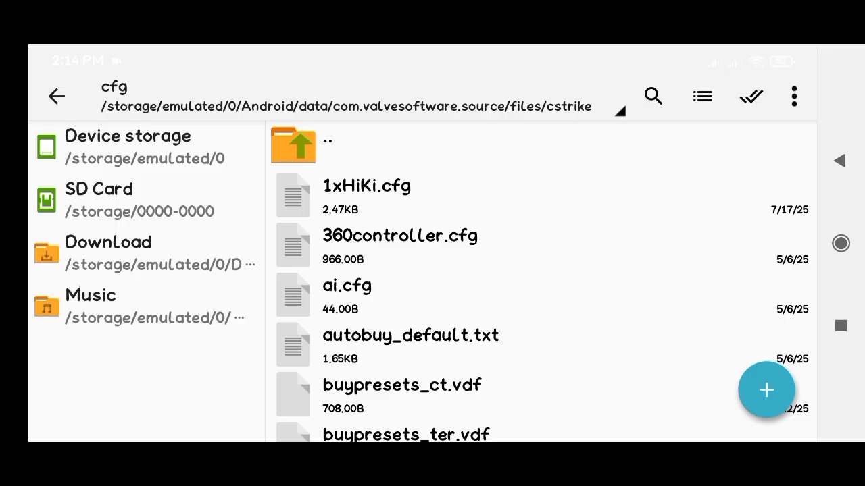
Step: In 1xHiKi.cfg, replace the addmaster line with addmaster "ms.workbench.network:27010"
click(367, 186)
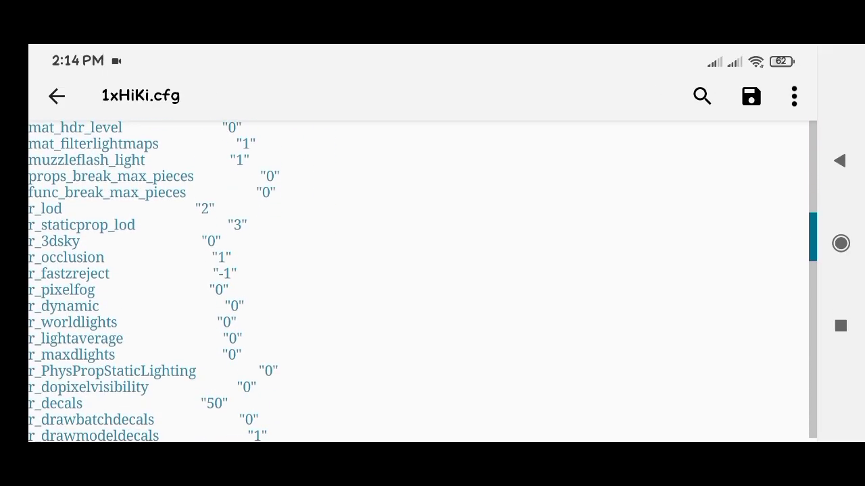
scroll(down, 3)
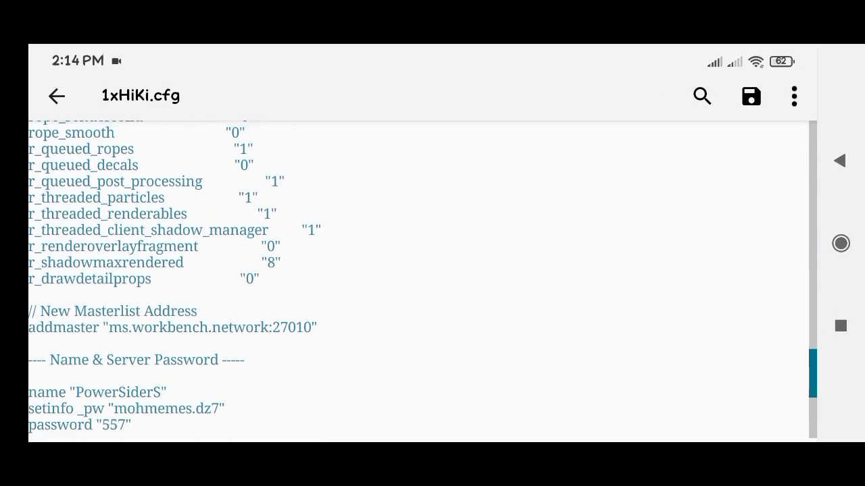
scroll(down, 3)
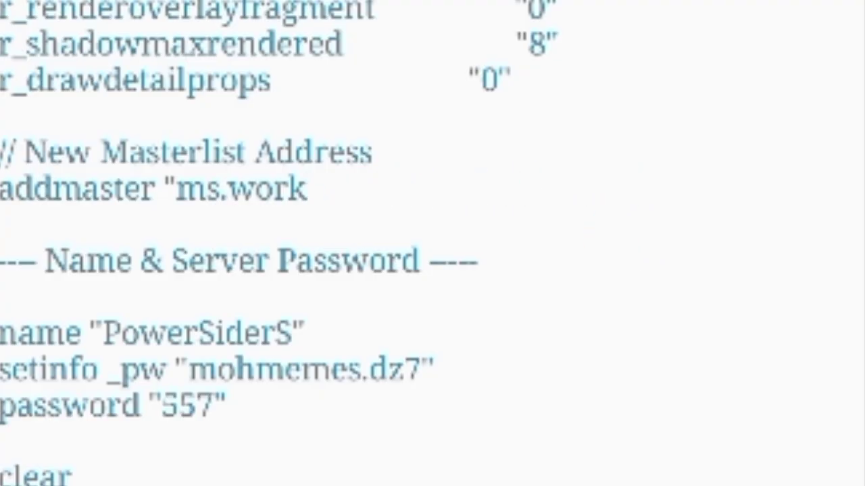
key(backspace)
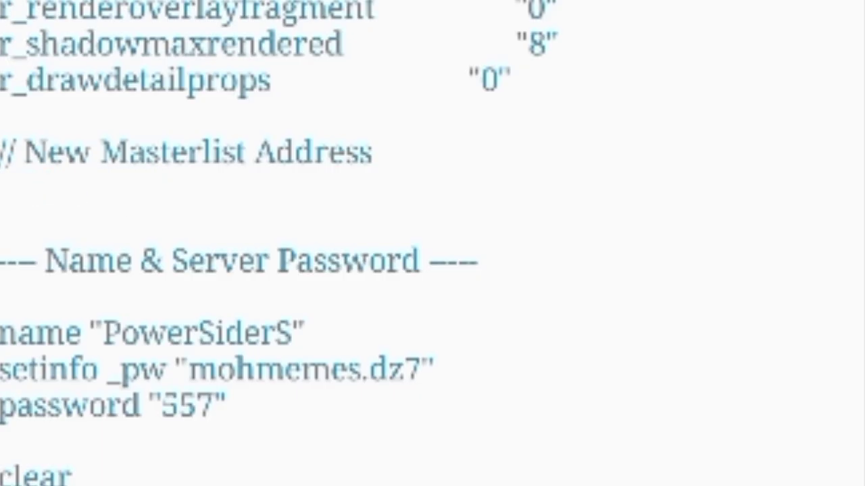
text(addmaster "ms.workbench.network:27010")
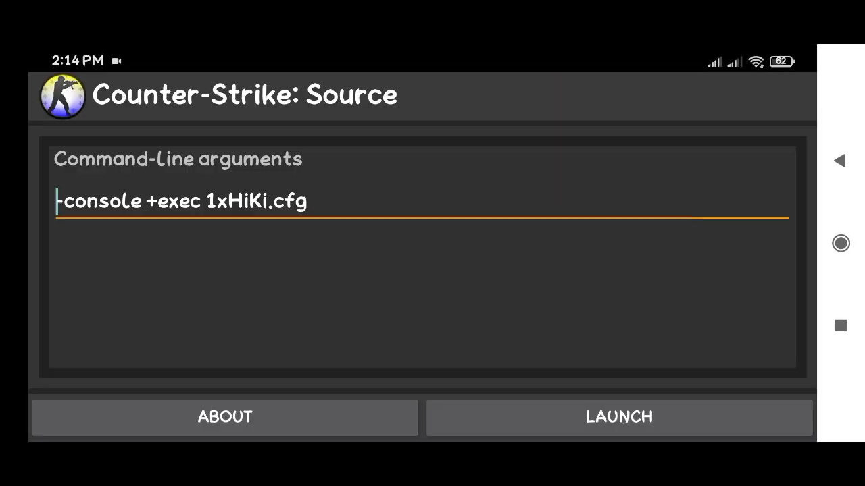
Step: Launch Counter-Strike: Source with the arguments -console +exec 1xHiKi.cfg
double_click(178, 201)
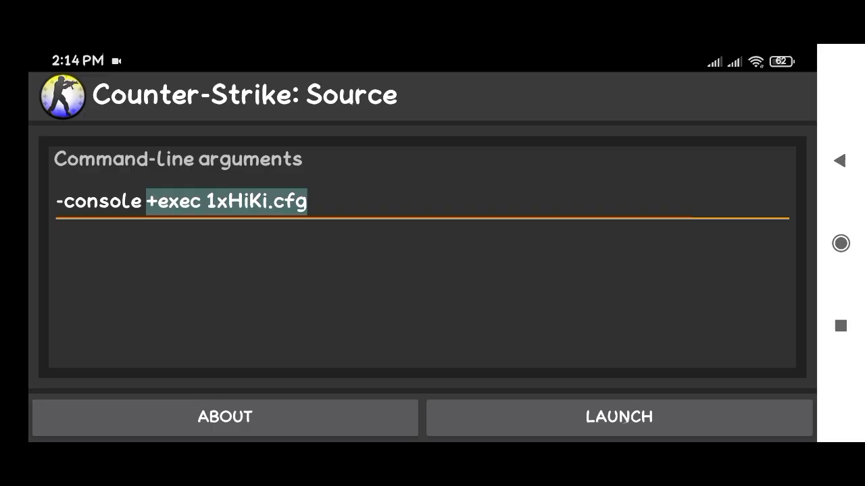
click(617, 416)
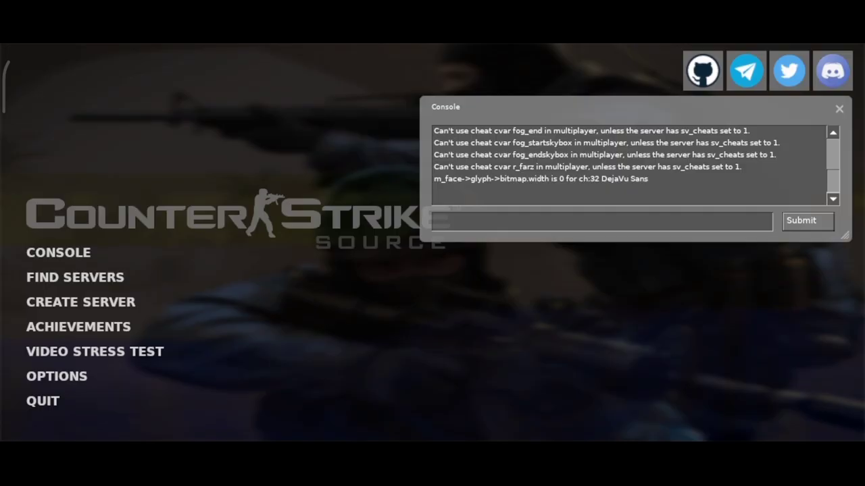
Step: Open Find Servers from the main menu with the console still open
click(75, 277)
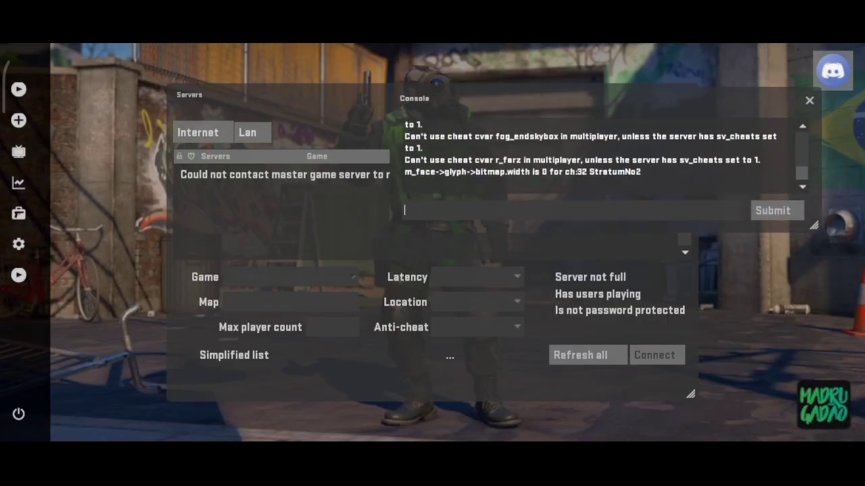
Step: Run 'exec highfps' in the console
click(568, 210)
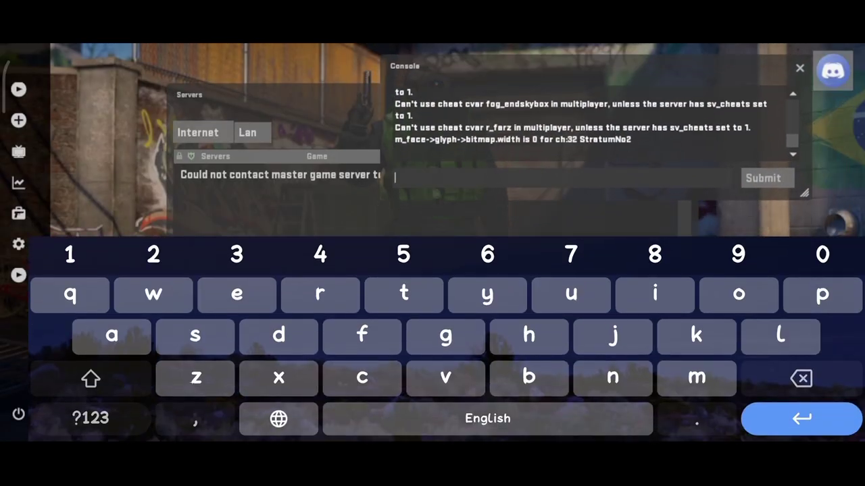
text(exec)
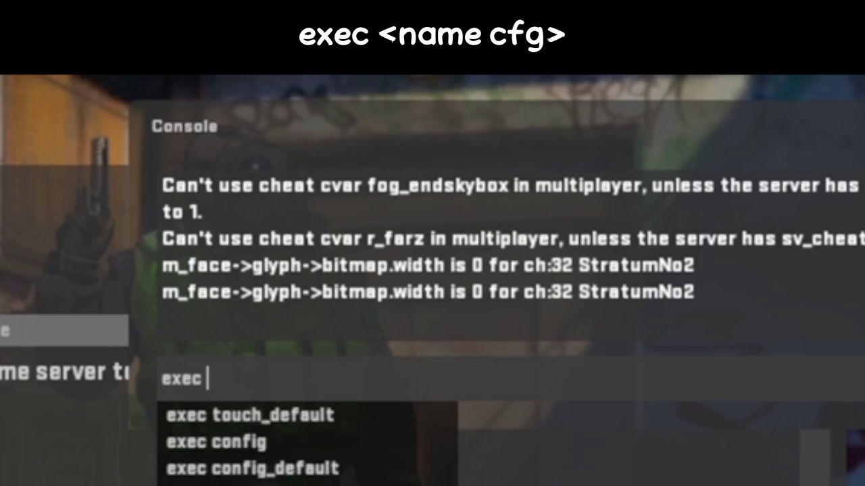
text(highfps)
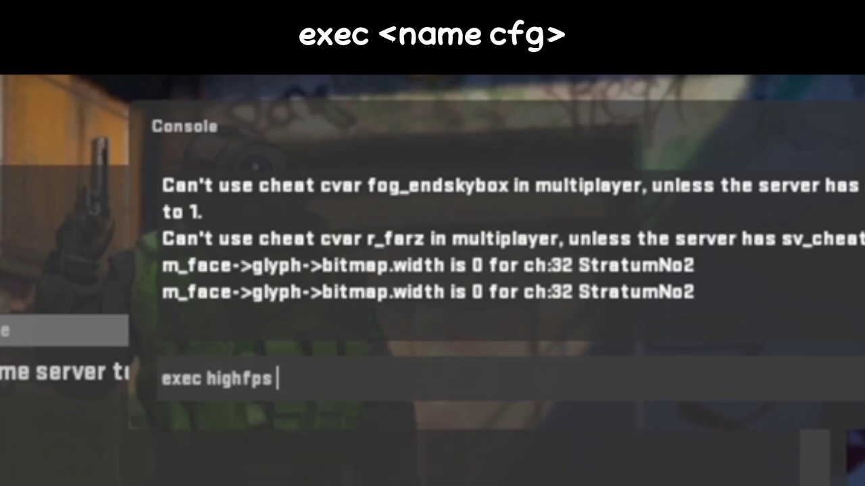
key(Return)
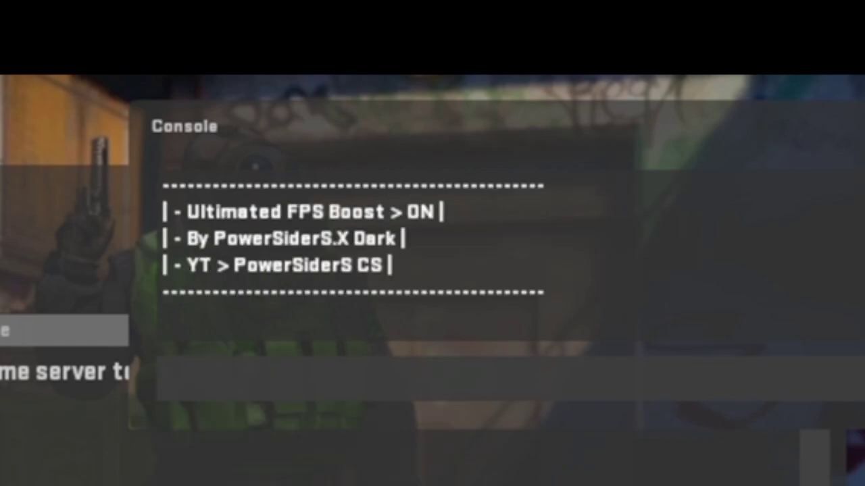